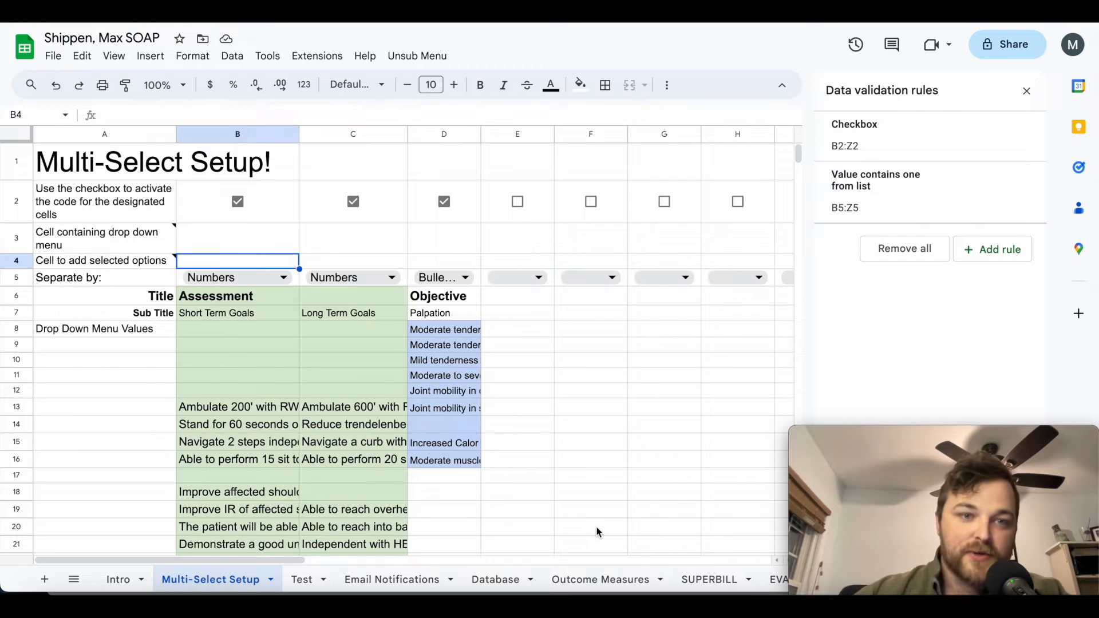
{"action": "mouse_move", "coordinate": [427, 360]}
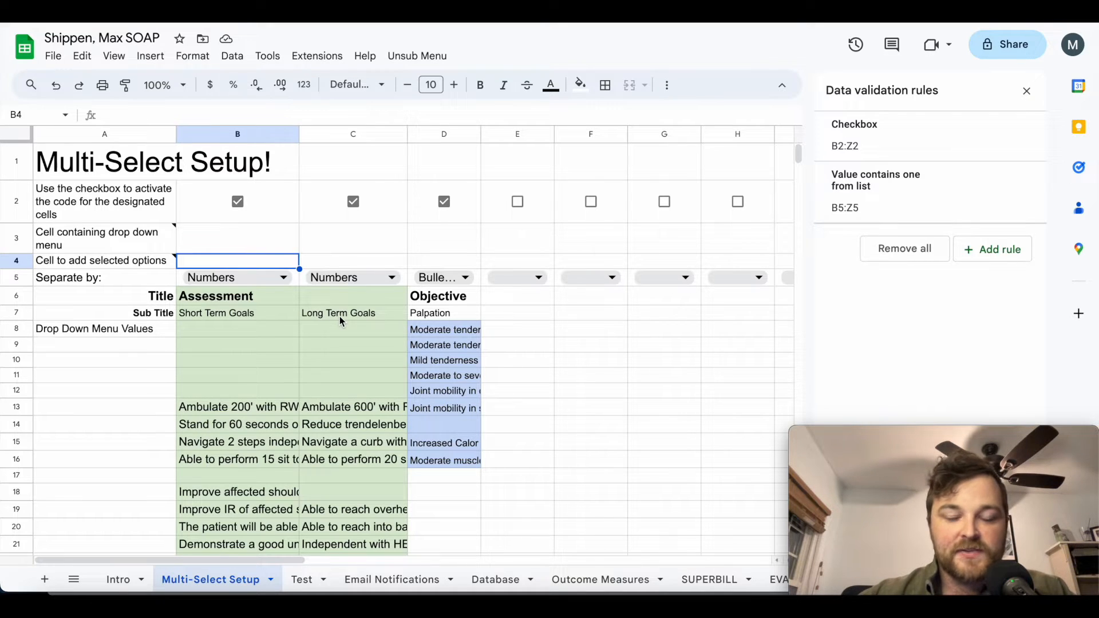
{"action": "mouse_move", "coordinate": [119, 184]}
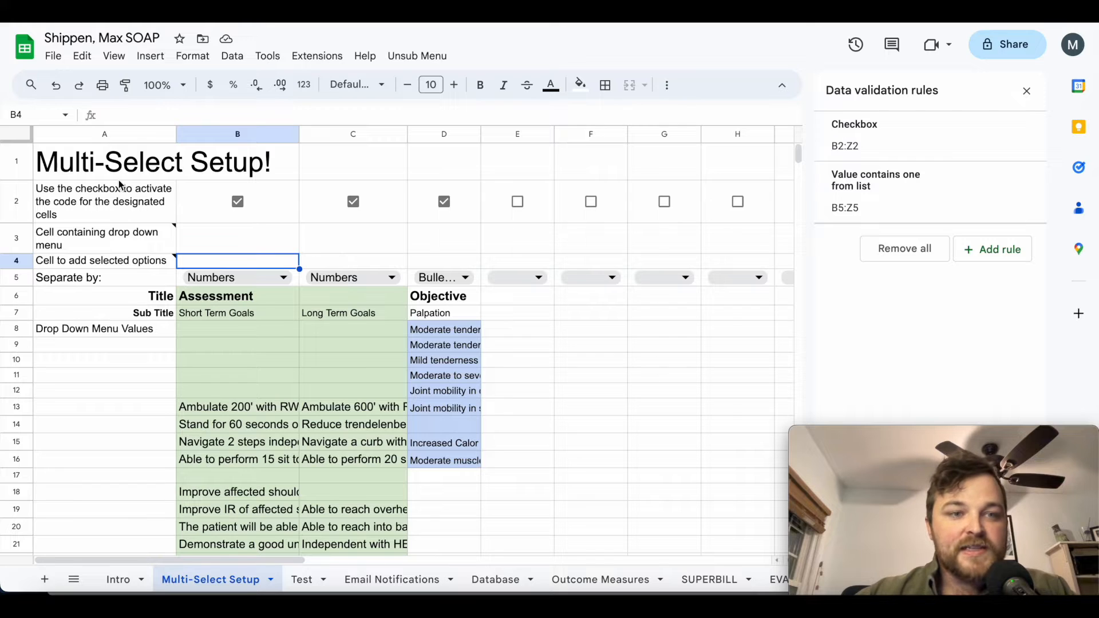
{"action": "mouse_move", "coordinate": [324, 254]}
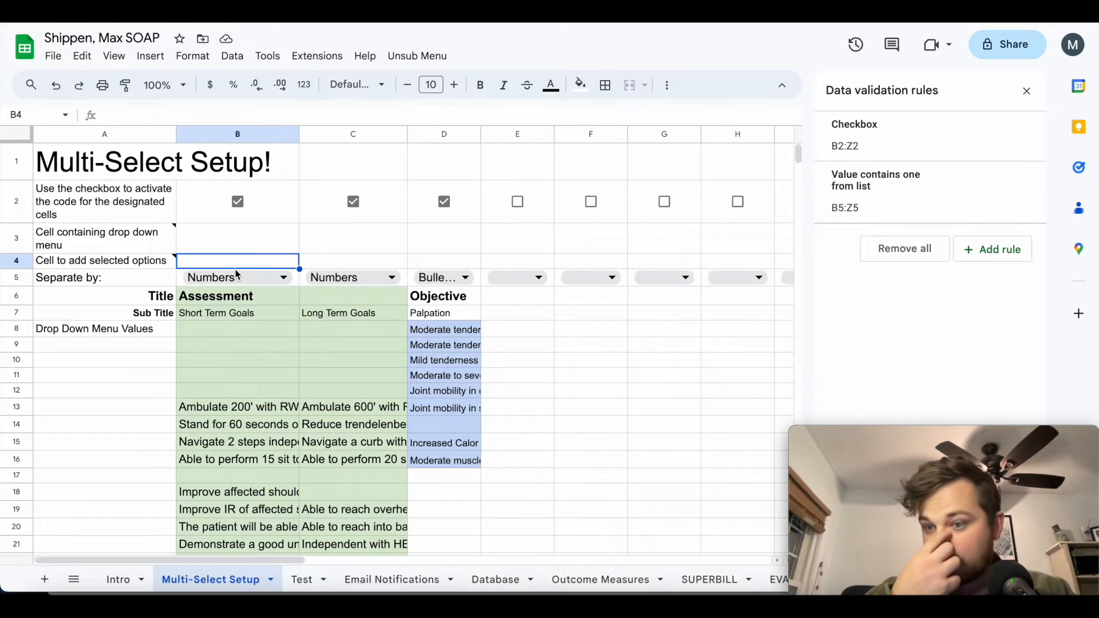
{"action": "mouse_move", "coordinate": [254, 273]}
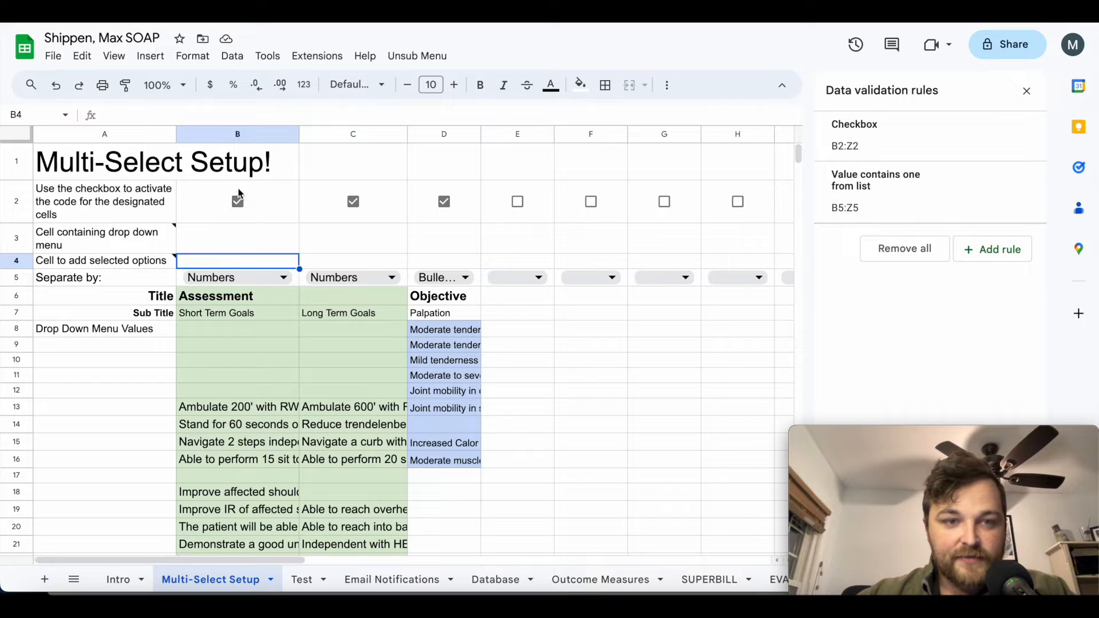
Step: Point the setup's dropdown cell B3 at Test!A3
{"action": "left_click", "coordinate": [237, 238]}
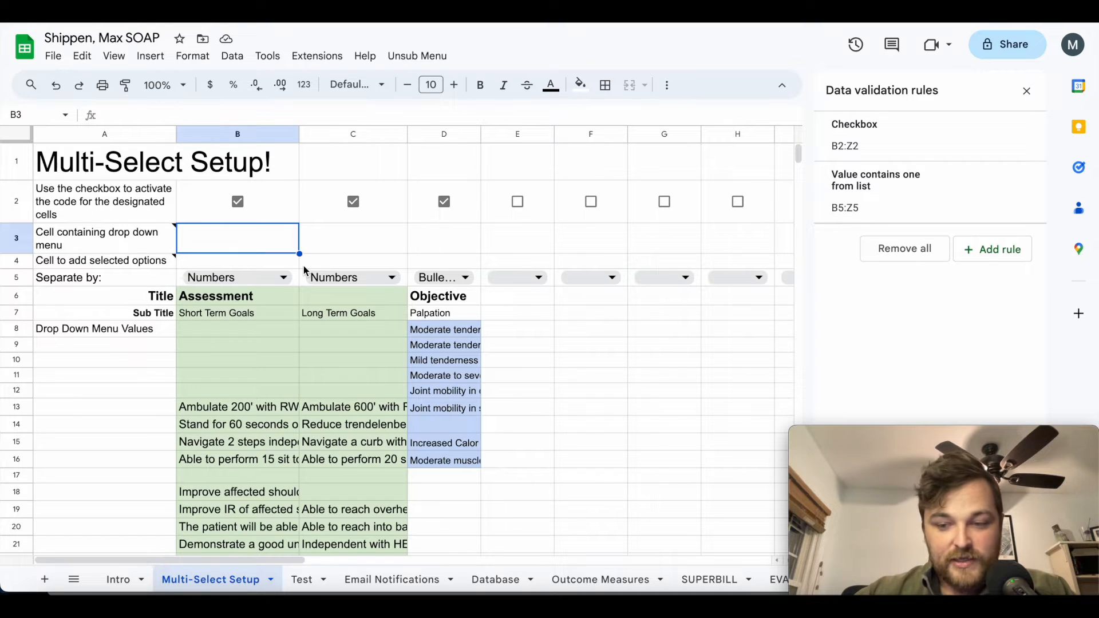
{"action": "left_click", "coordinate": [299, 579]}
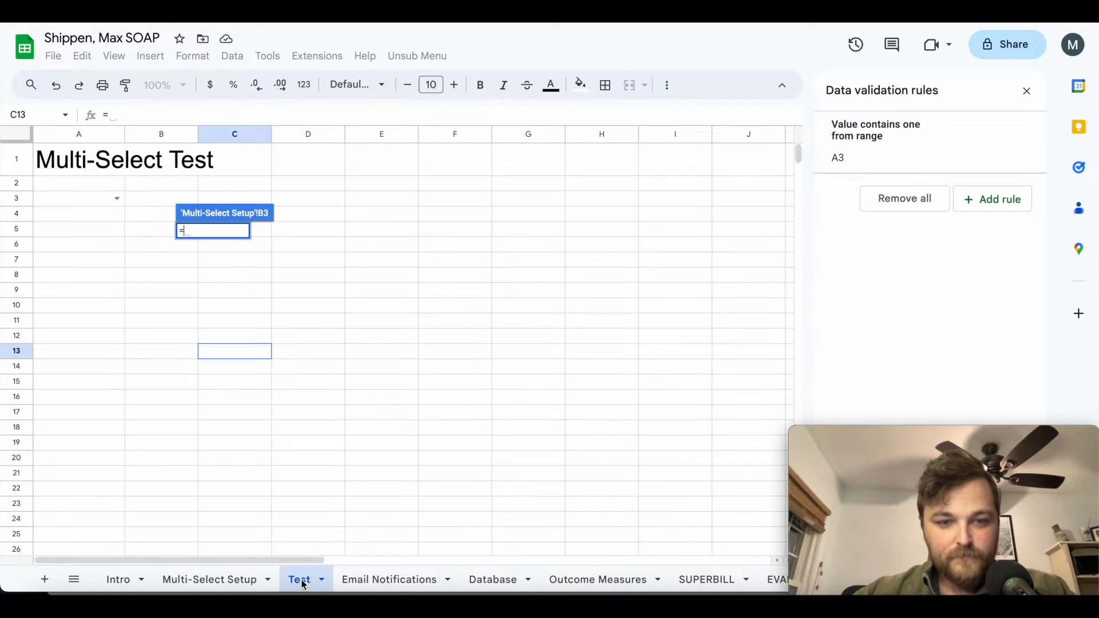
{"action": "mouse_move", "coordinate": [62, 198]}
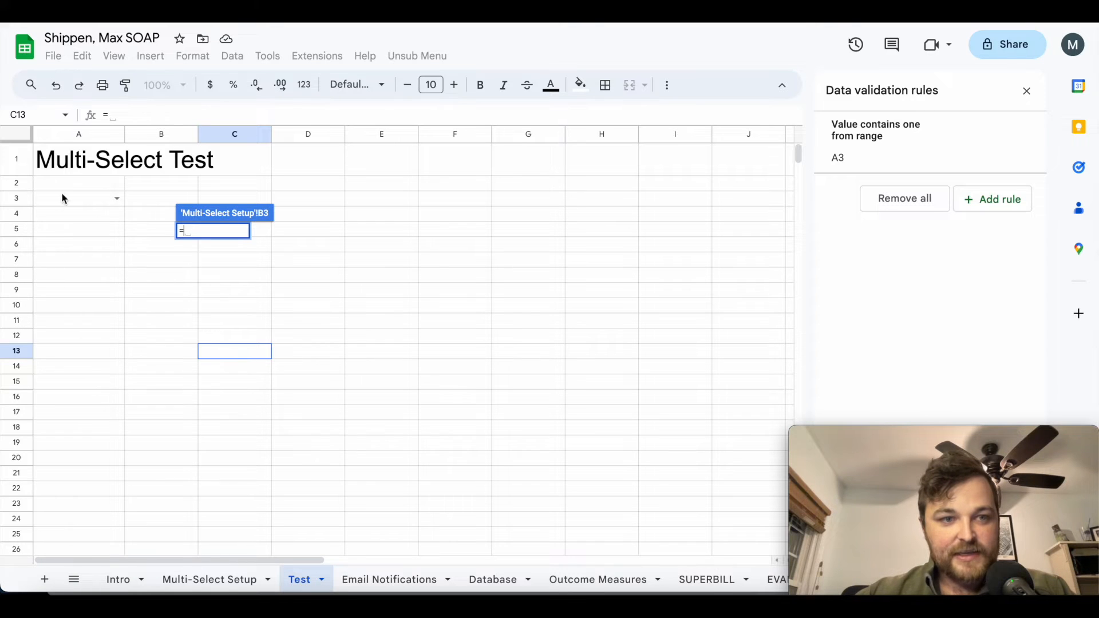
{"action": "left_click", "coordinate": [79, 198]}
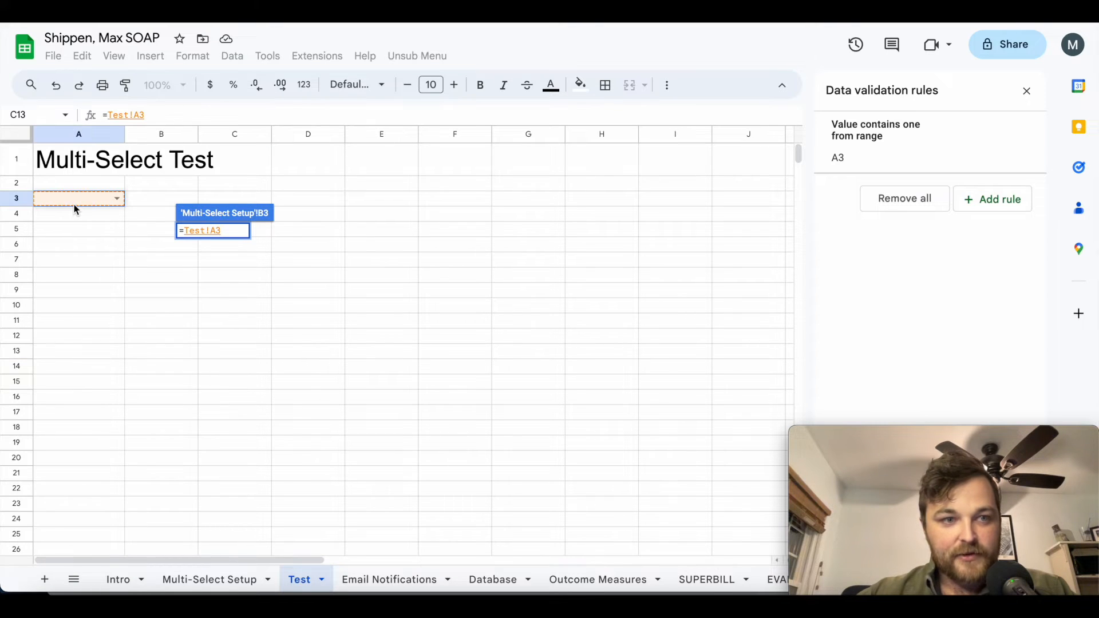
{"action": "left_click", "coordinate": [208, 579]}
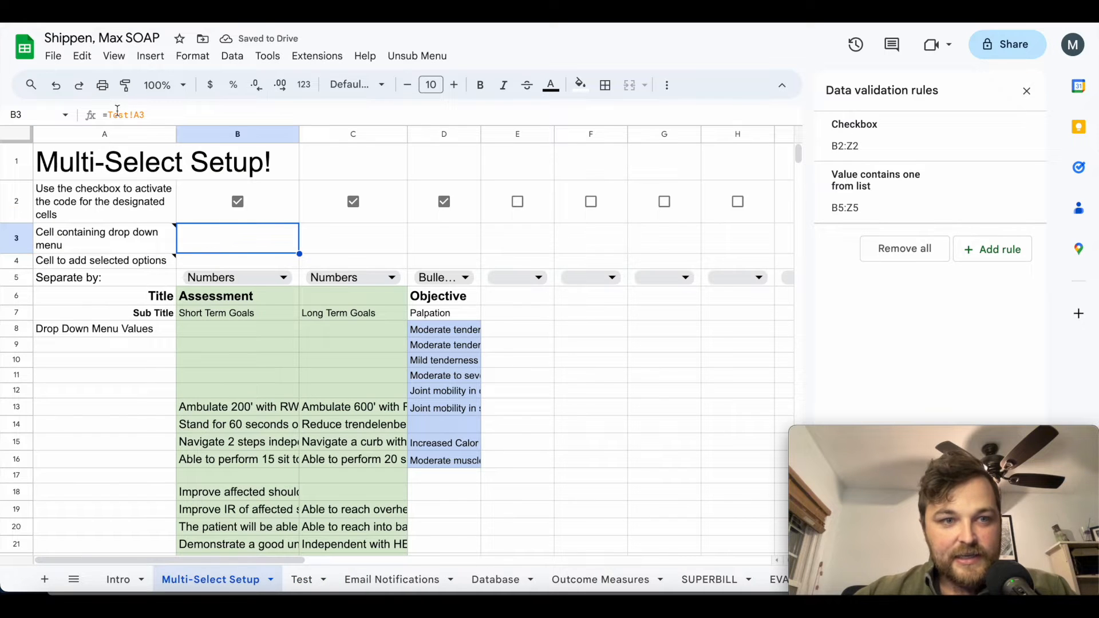
{"action": "mouse_move", "coordinate": [225, 259]}
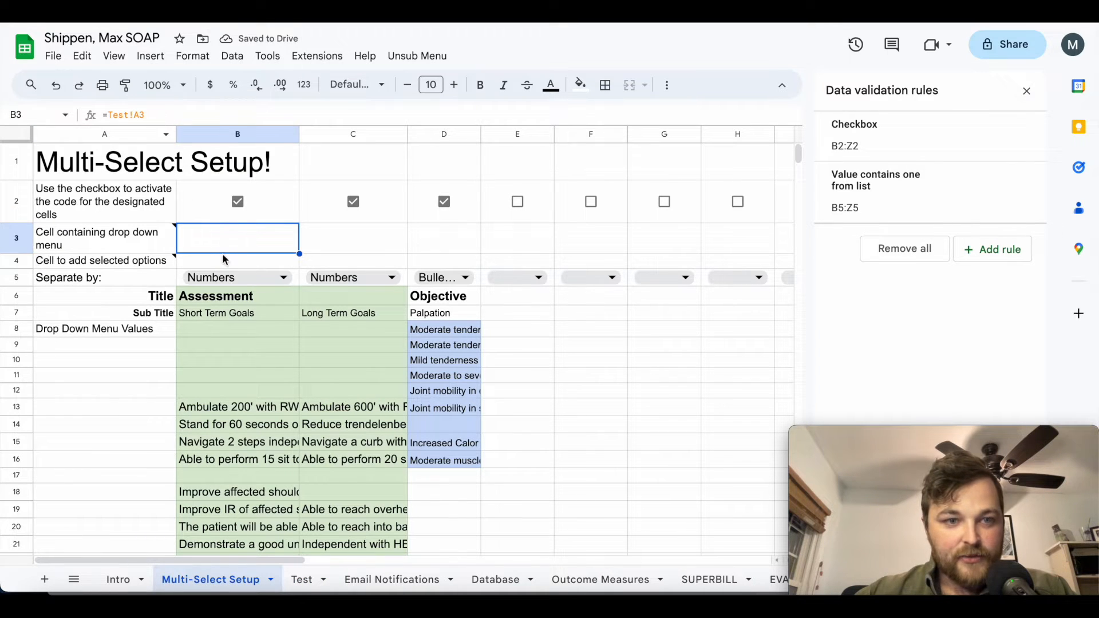
Step: Point the setup's selected-options cell B4 at Test!B3
{"action": "left_click", "coordinate": [237, 259]}
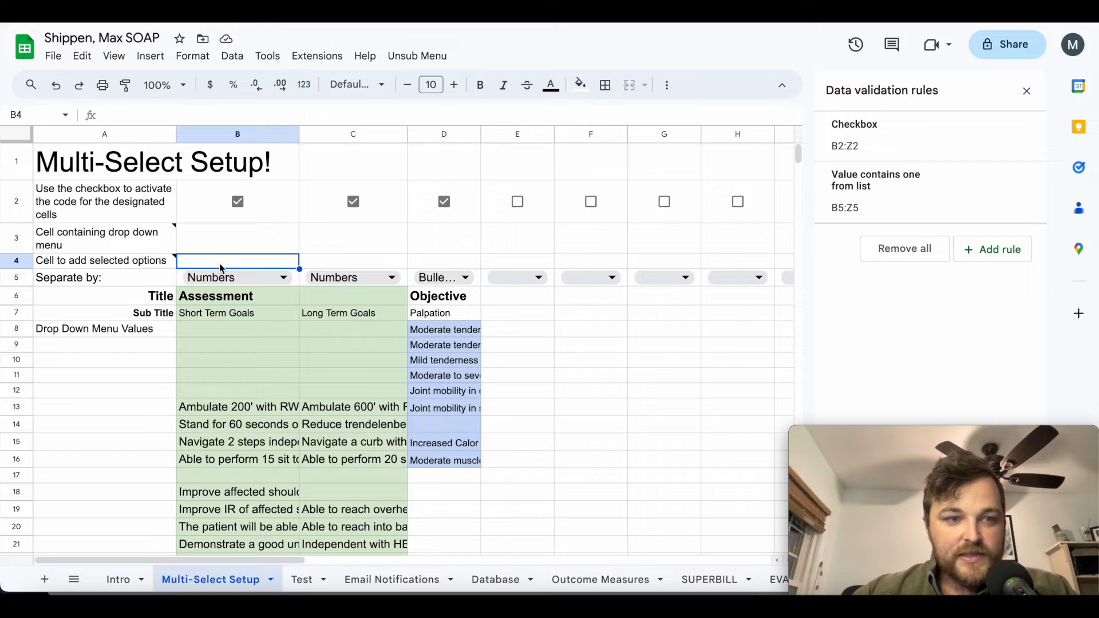
{"action": "type", "text": "="}
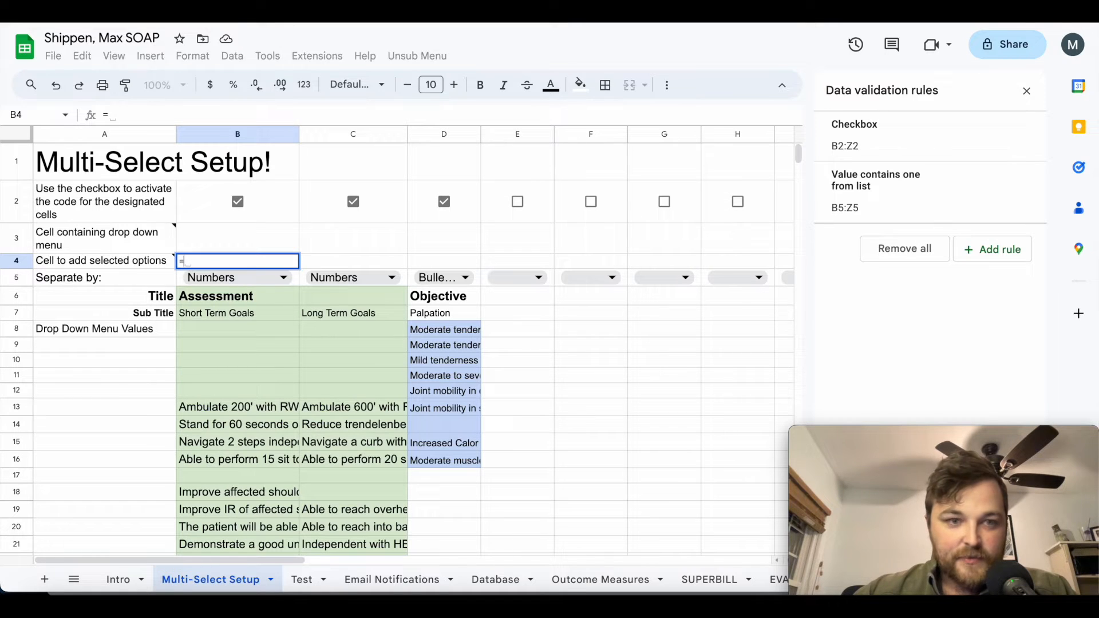
{"action": "left_click", "coordinate": [299, 580]}
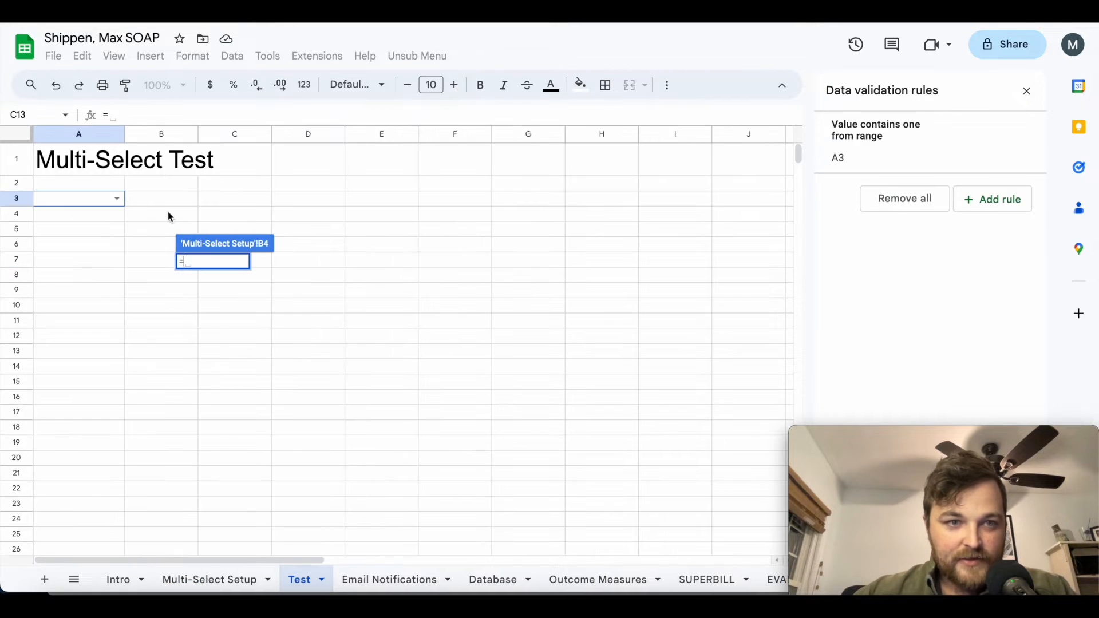
{"action": "left_click", "coordinate": [210, 579]}
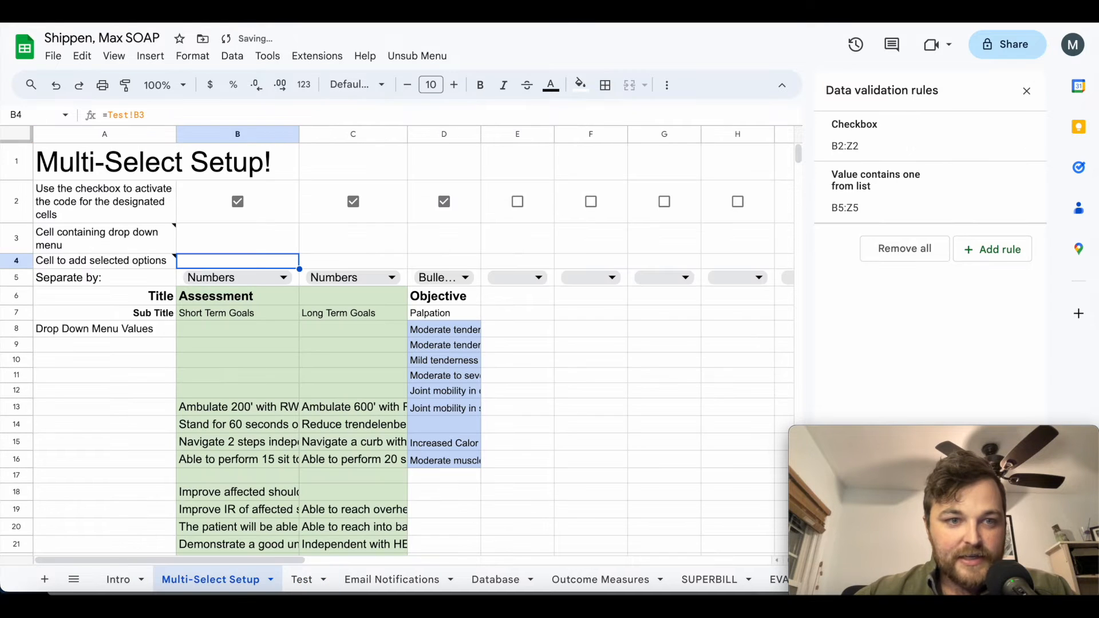
Step: Keep column B's separator as Numbers and go to the Test sheet
{"action": "left_click", "coordinate": [237, 277]}
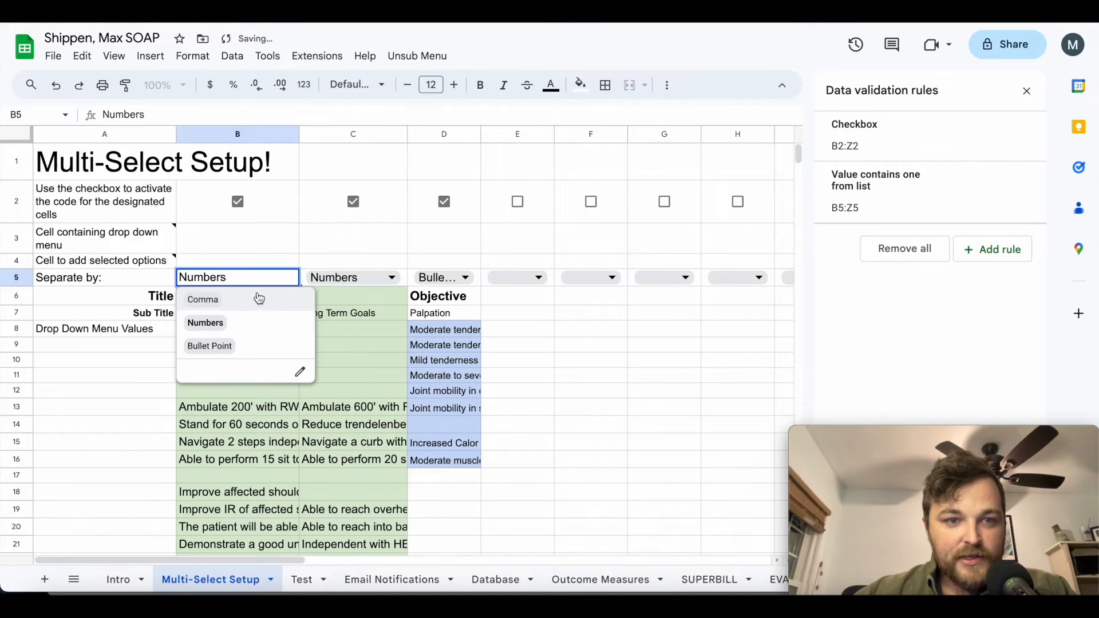
{"action": "mouse_move", "coordinate": [208, 346]}
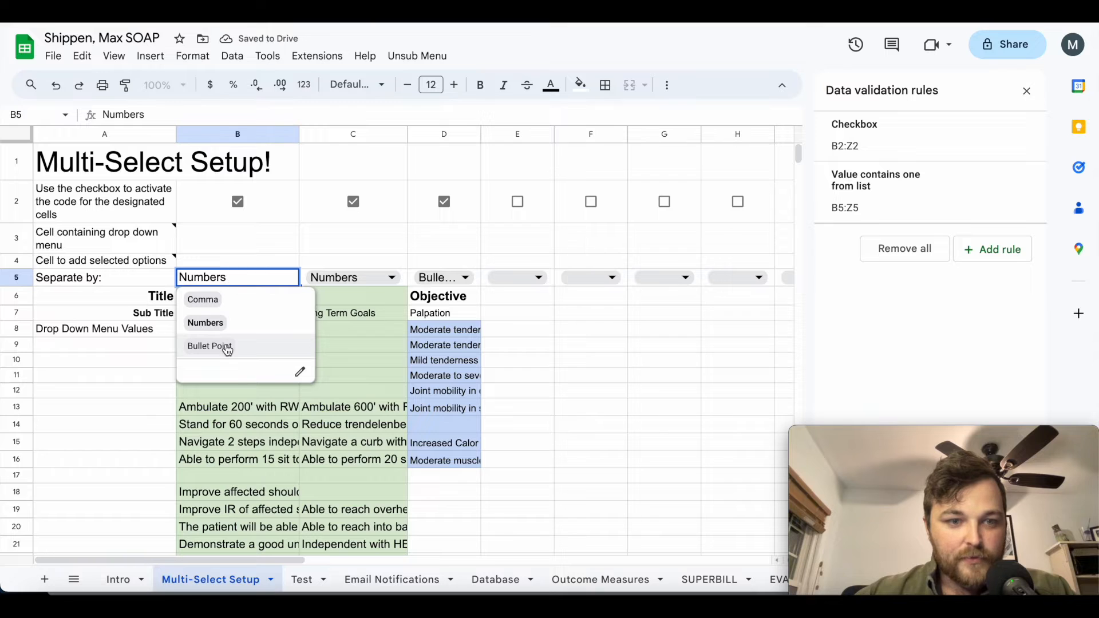
{"action": "left_click", "coordinate": [203, 299]}
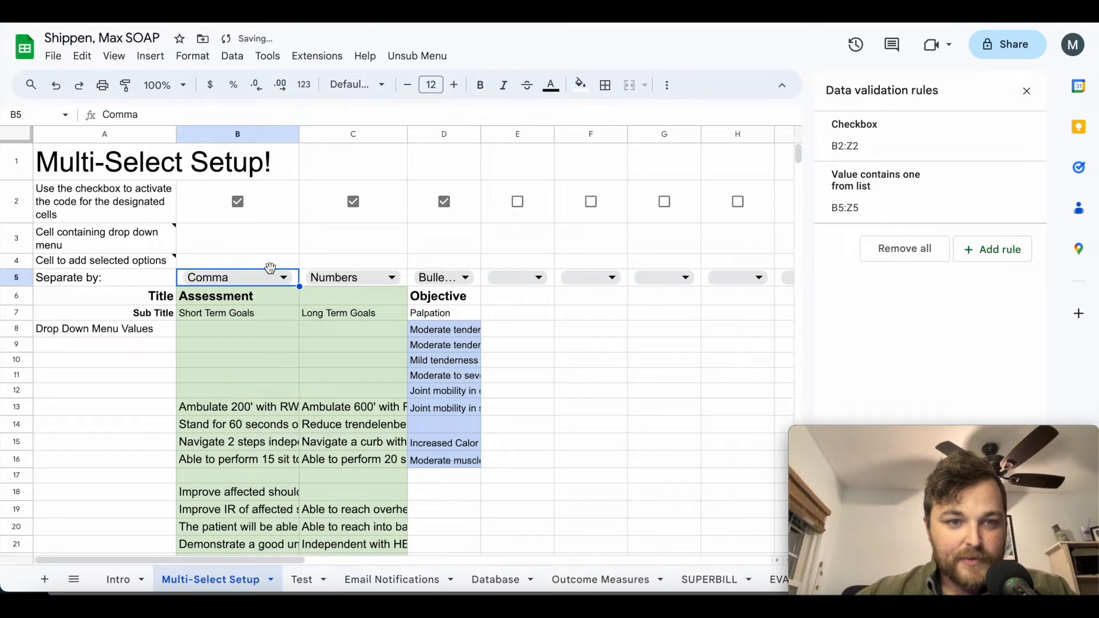
{"action": "left_click", "coordinate": [237, 277]}
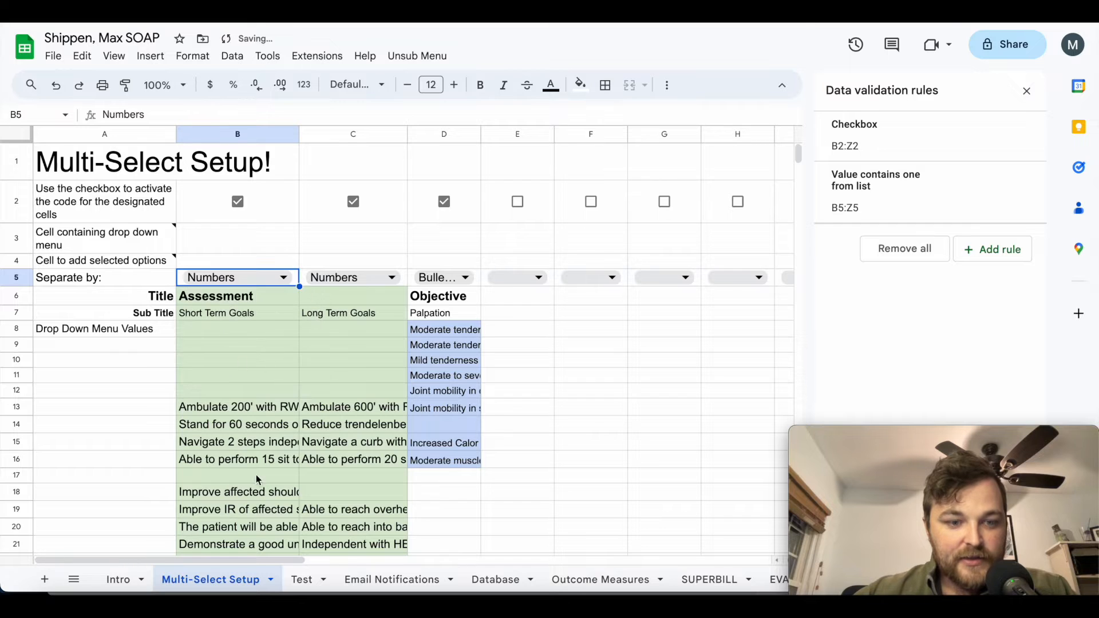
{"action": "left_click", "coordinate": [298, 579]}
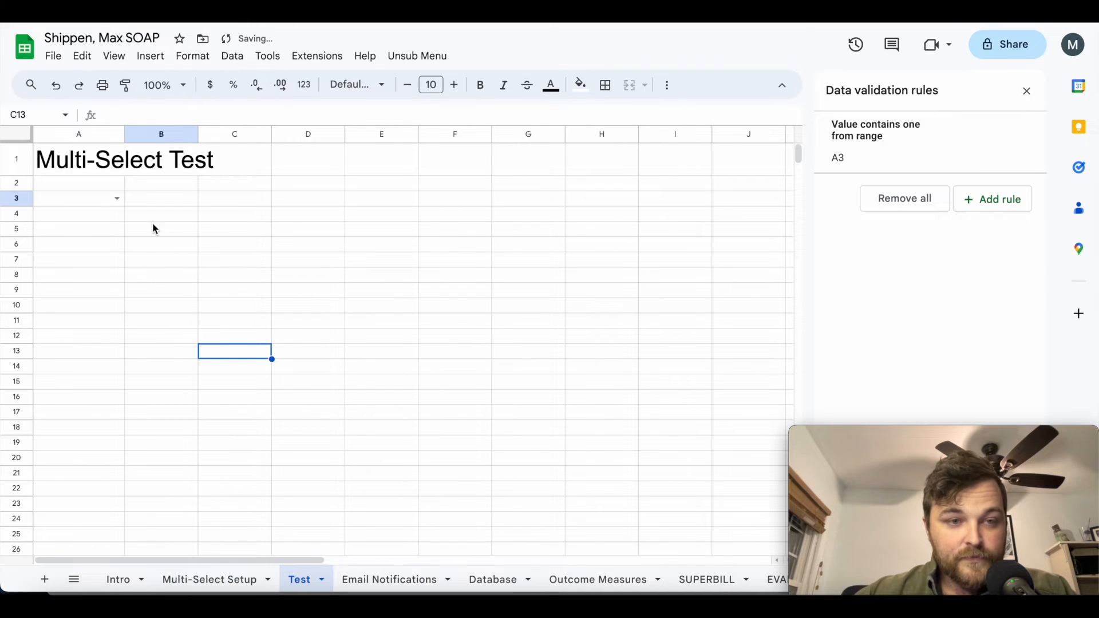
Step: Pick Stand for 60 seconds and Navigate 2 steps from A3 so B3 lists the goals numbered
{"action": "left_click", "coordinate": [77, 198]}
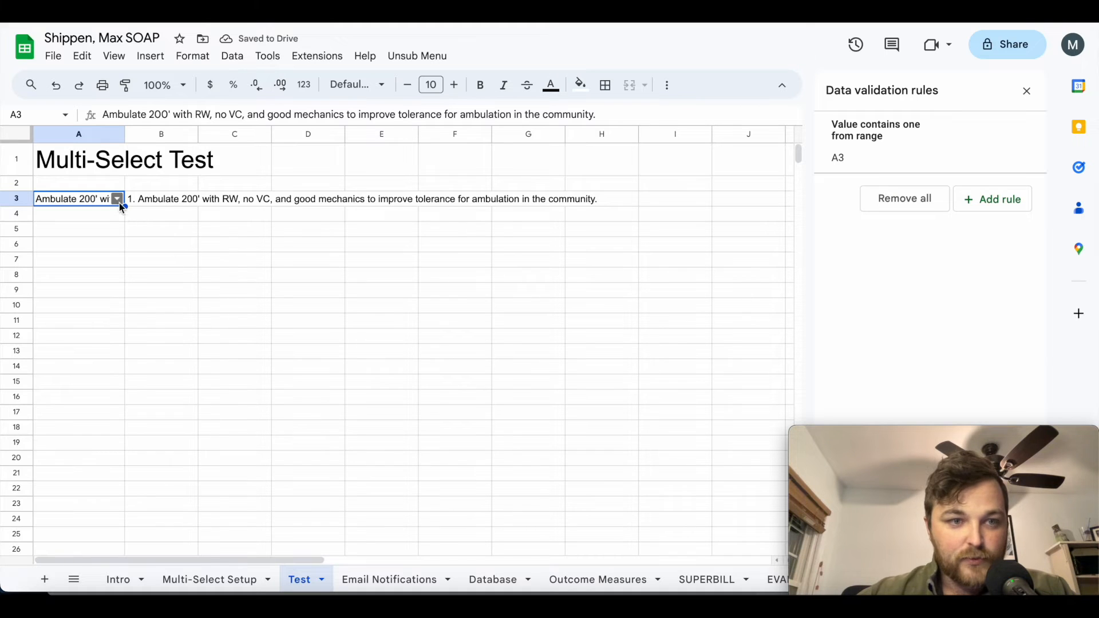
{"action": "left_click", "coordinate": [117, 198]}
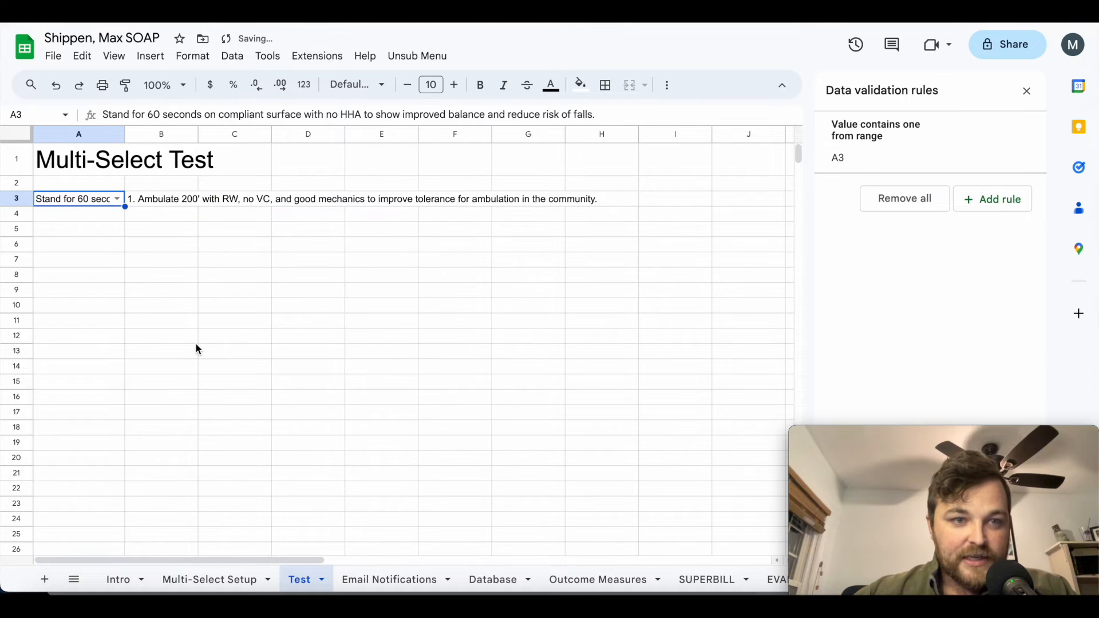
{"action": "left_click", "coordinate": [117, 198]}
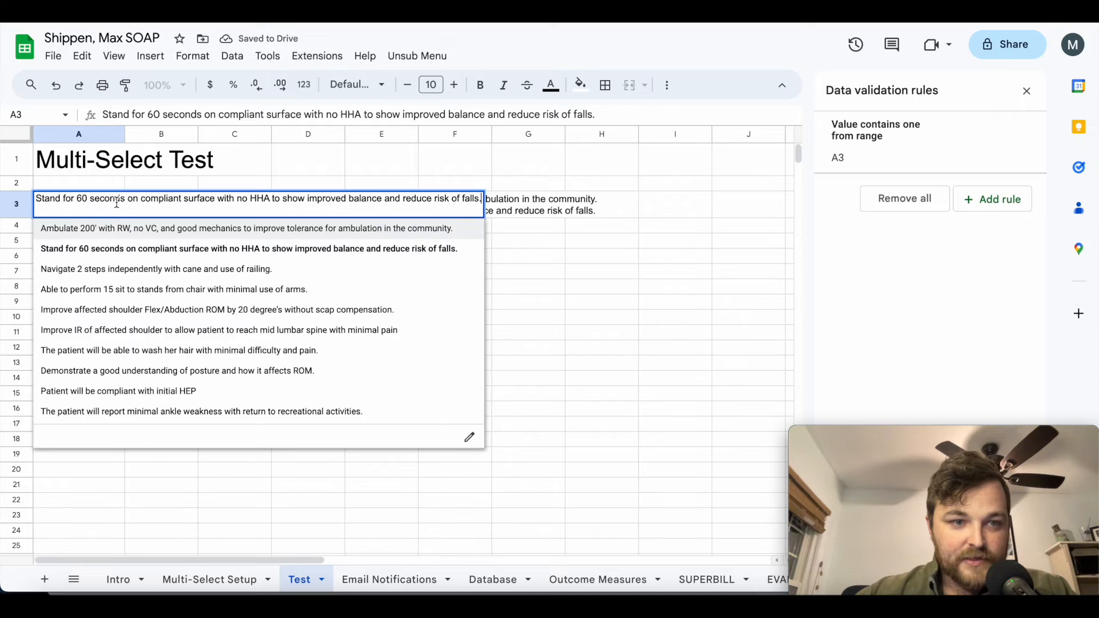
{"action": "left_click", "coordinate": [155, 268]}
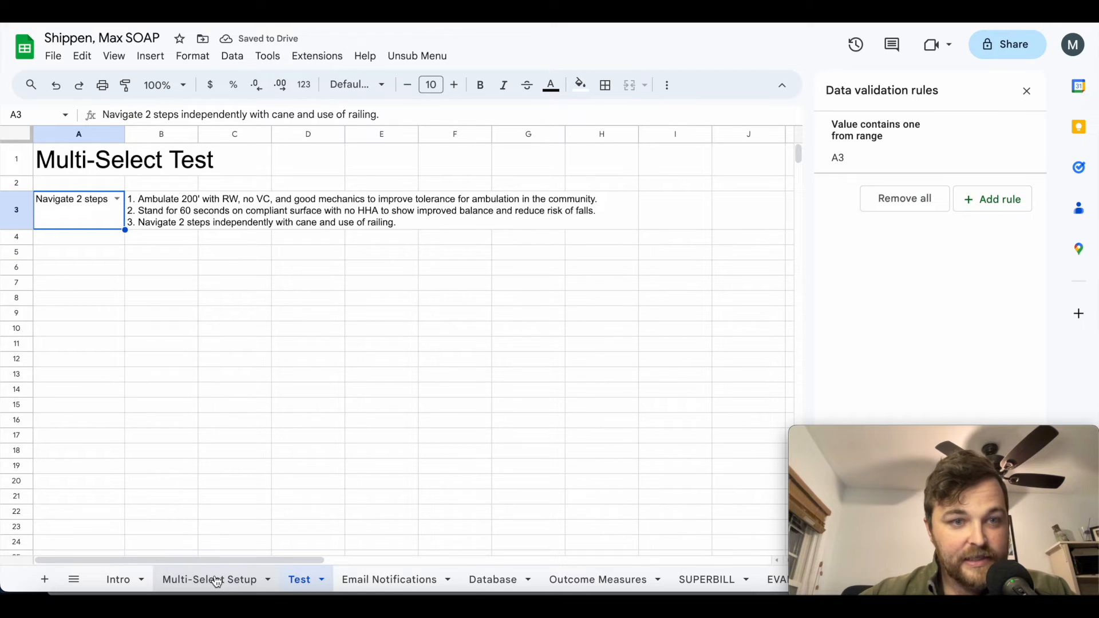
Step: Set column B's separator to Bullet Point, add two more goals to B3, then clear A3
{"action": "left_click", "coordinate": [208, 579]}
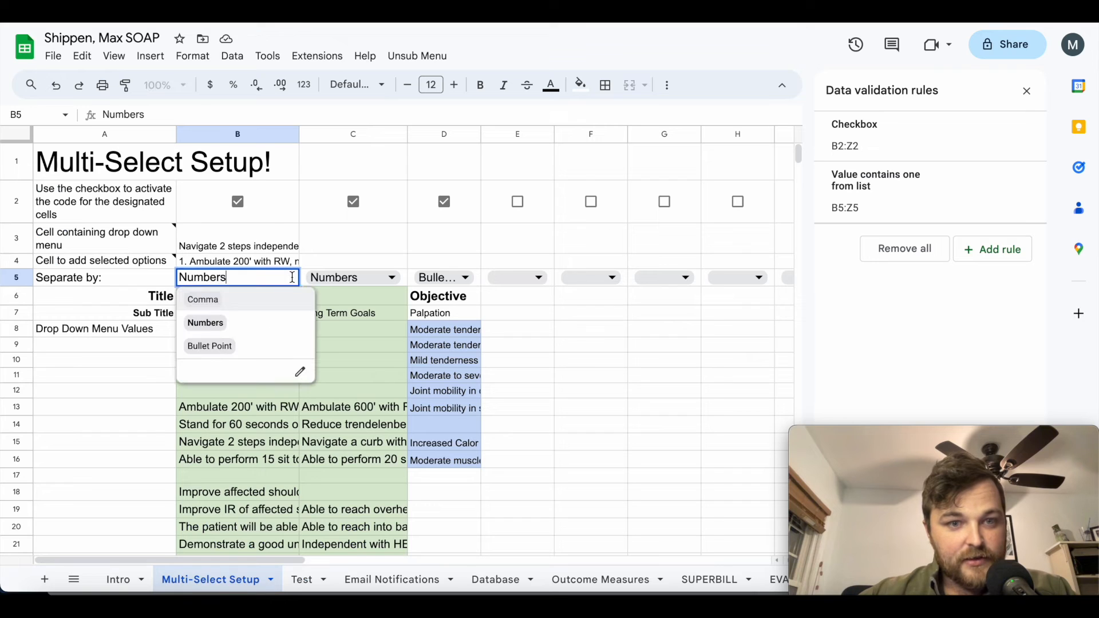
{"action": "left_click", "coordinate": [299, 579]}
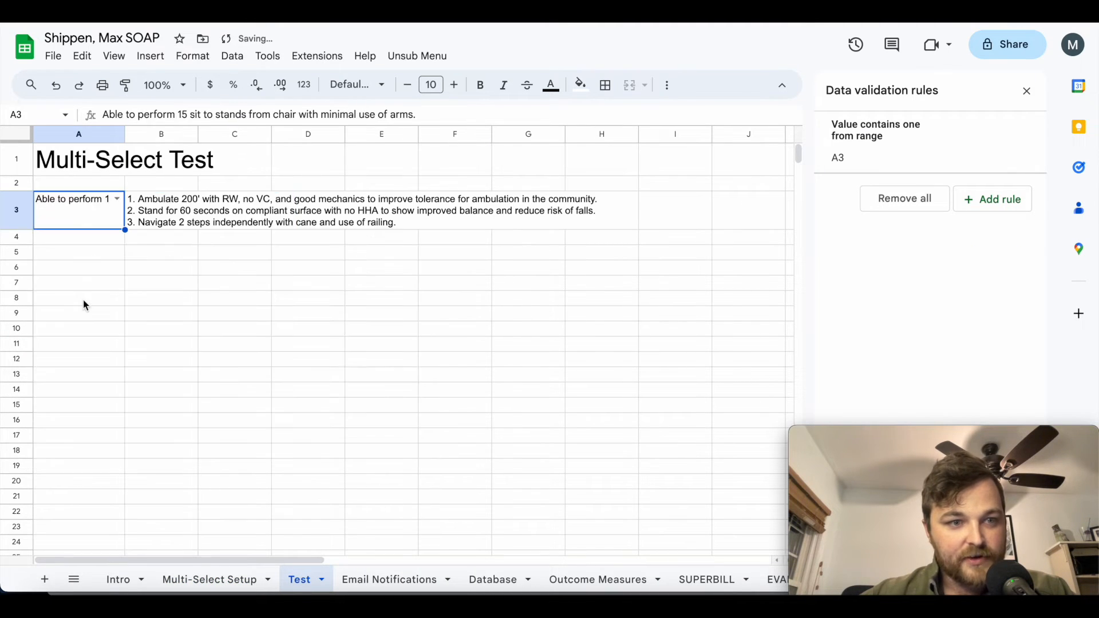
{"action": "mouse_move", "coordinate": [145, 285]}
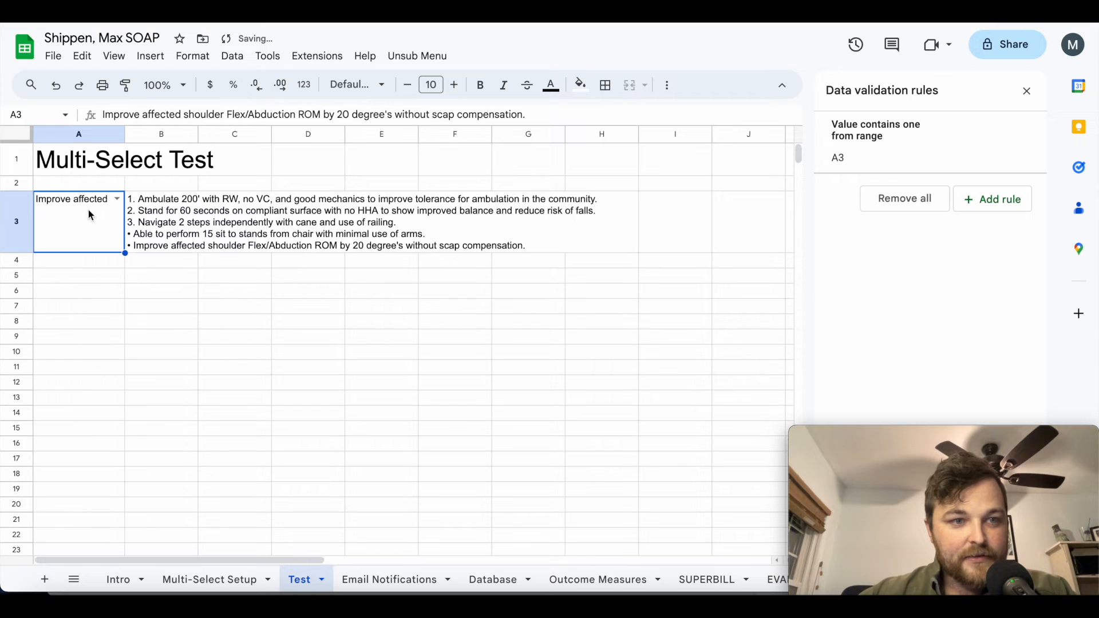
{"action": "left_click", "coordinate": [550, 84]}
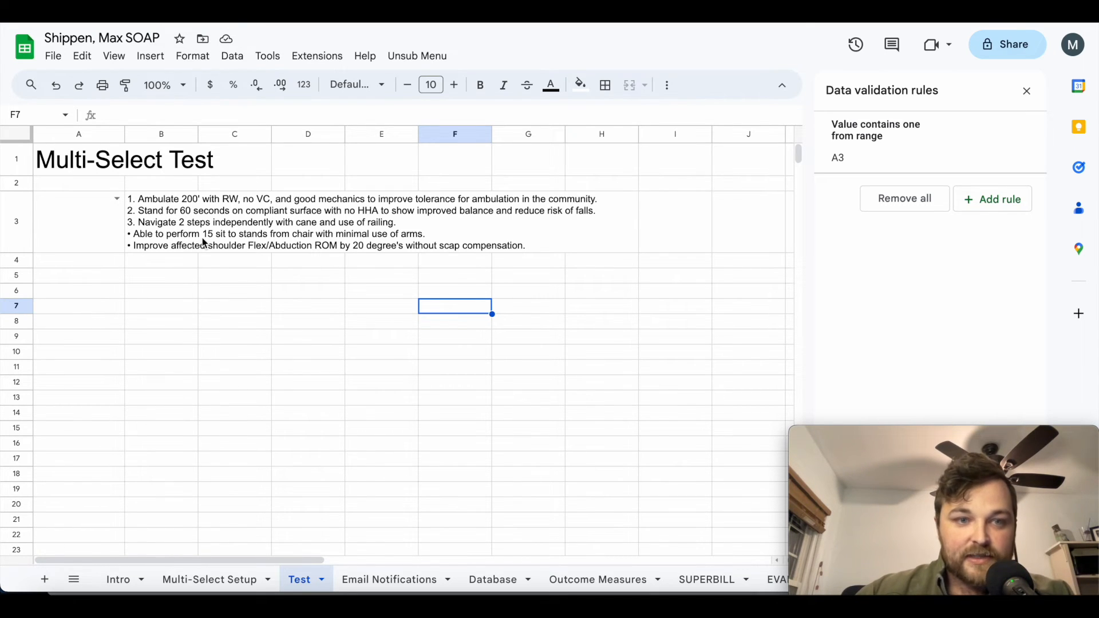
{"action": "mouse_move", "coordinate": [165, 321]}
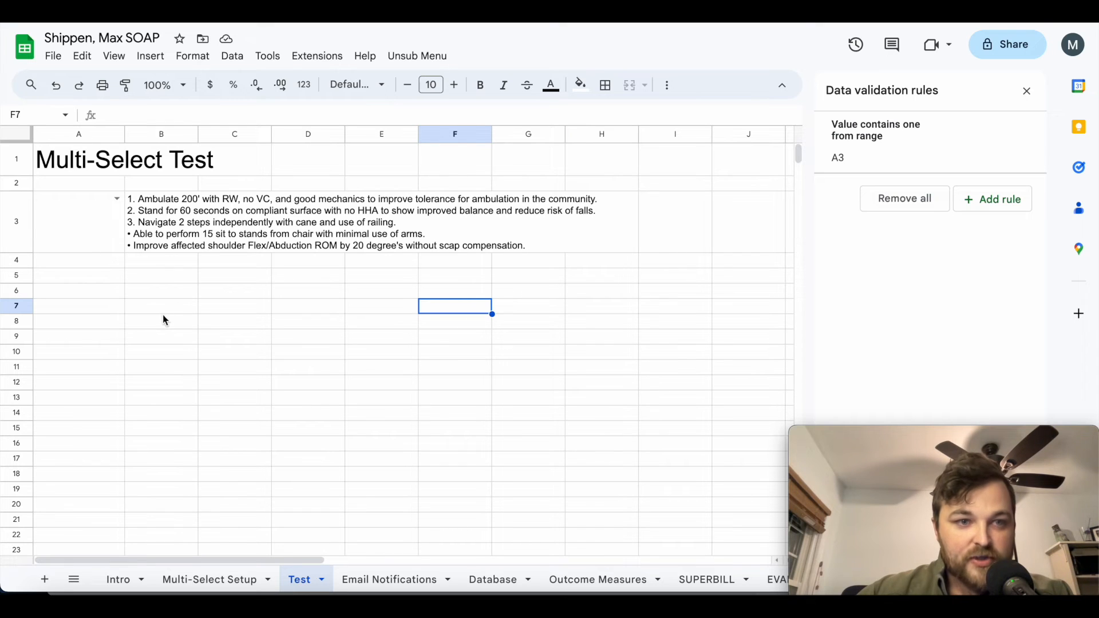
{"action": "mouse_move", "coordinate": [126, 272]}
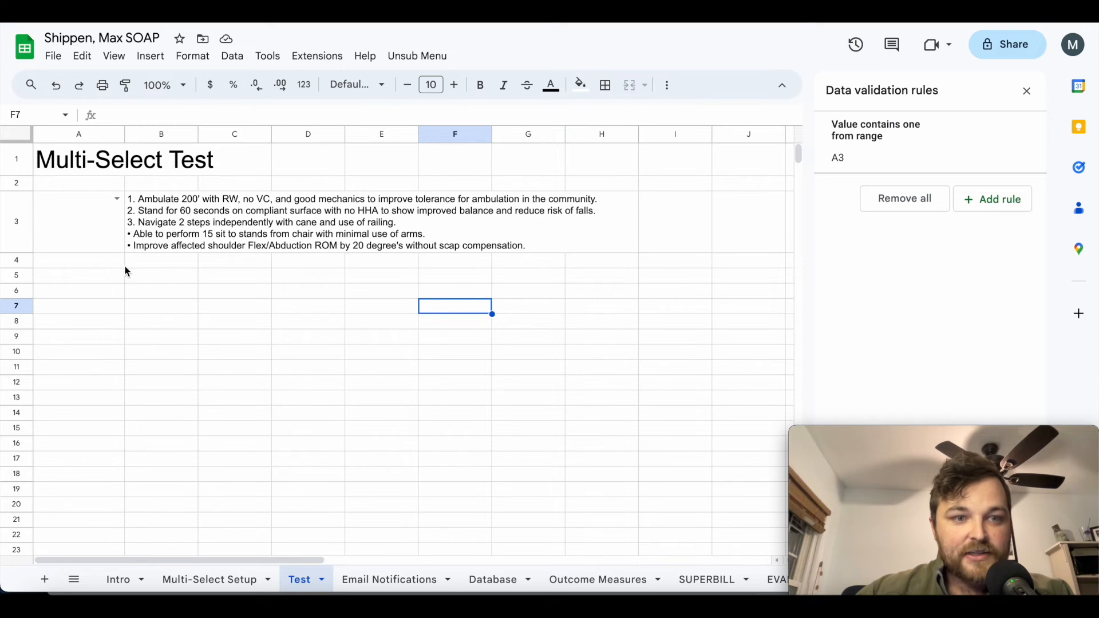
{"action": "left_click", "coordinate": [79, 260]}
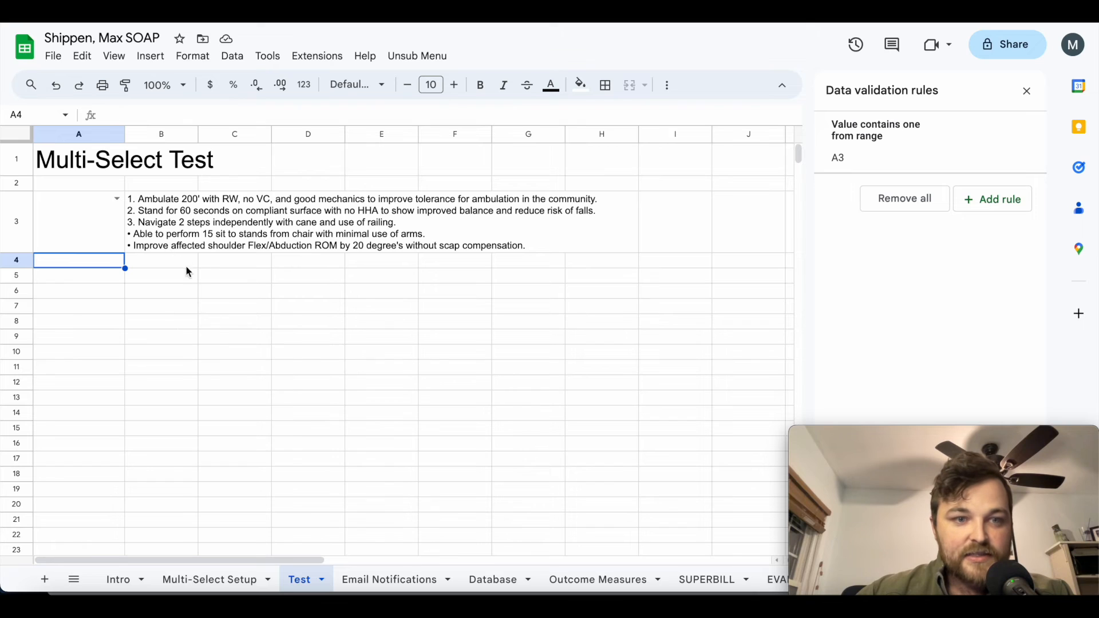
{"action": "mouse_move", "coordinate": [183, 314]}
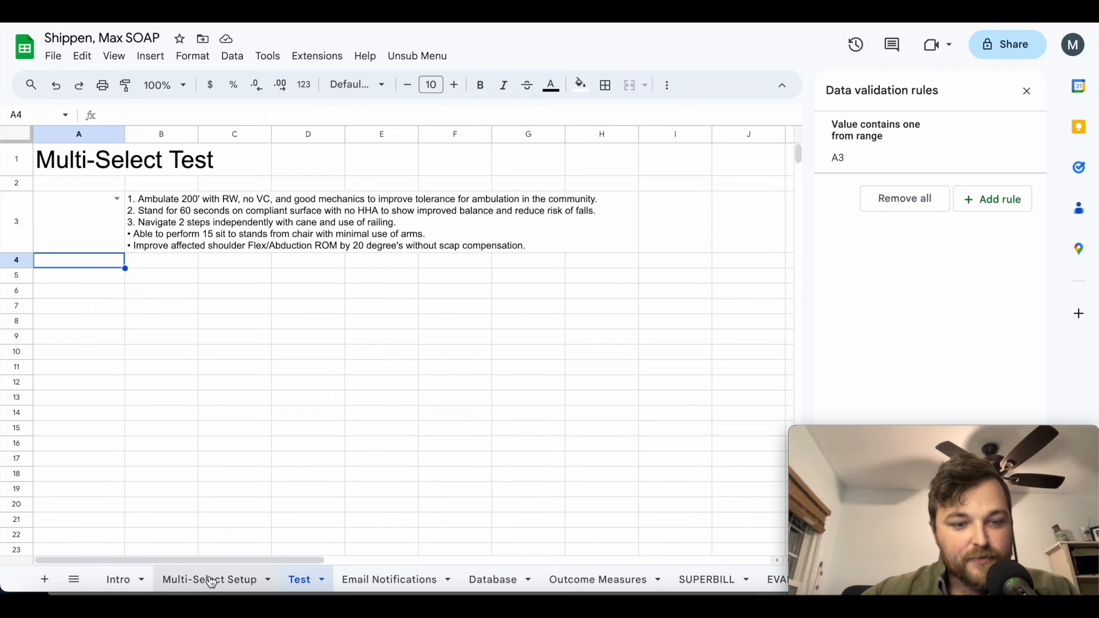
Step: Return to Multi-Select Setup and review the separators and Short Term Goals cells
{"action": "left_click", "coordinate": [208, 579]}
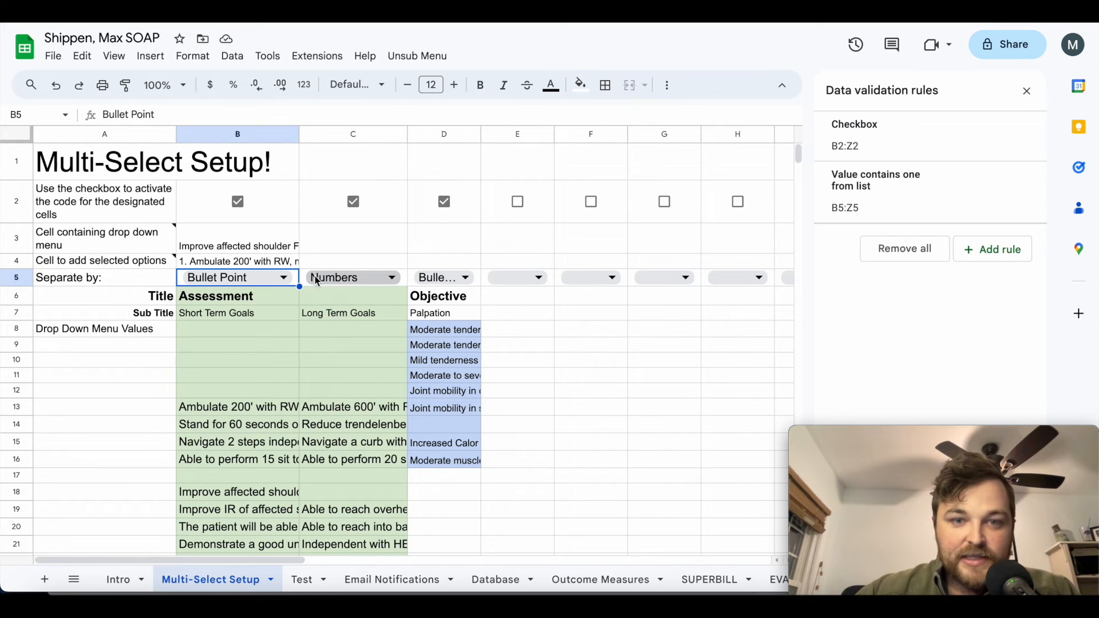
{"action": "mouse_move", "coordinate": [373, 277]}
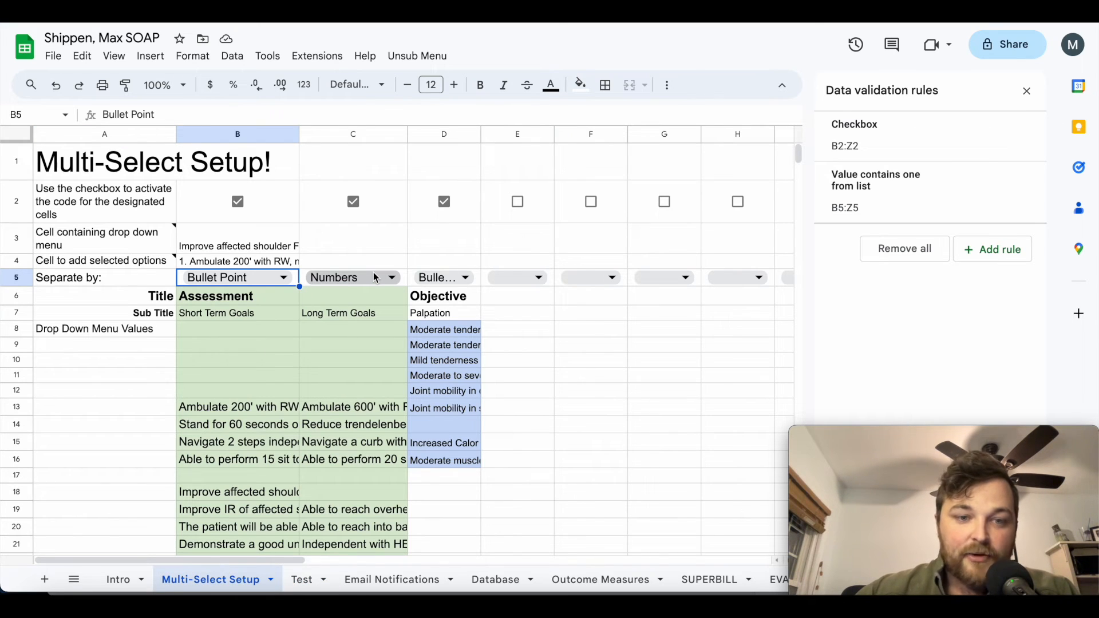
{"action": "left_click", "coordinate": [237, 312]}
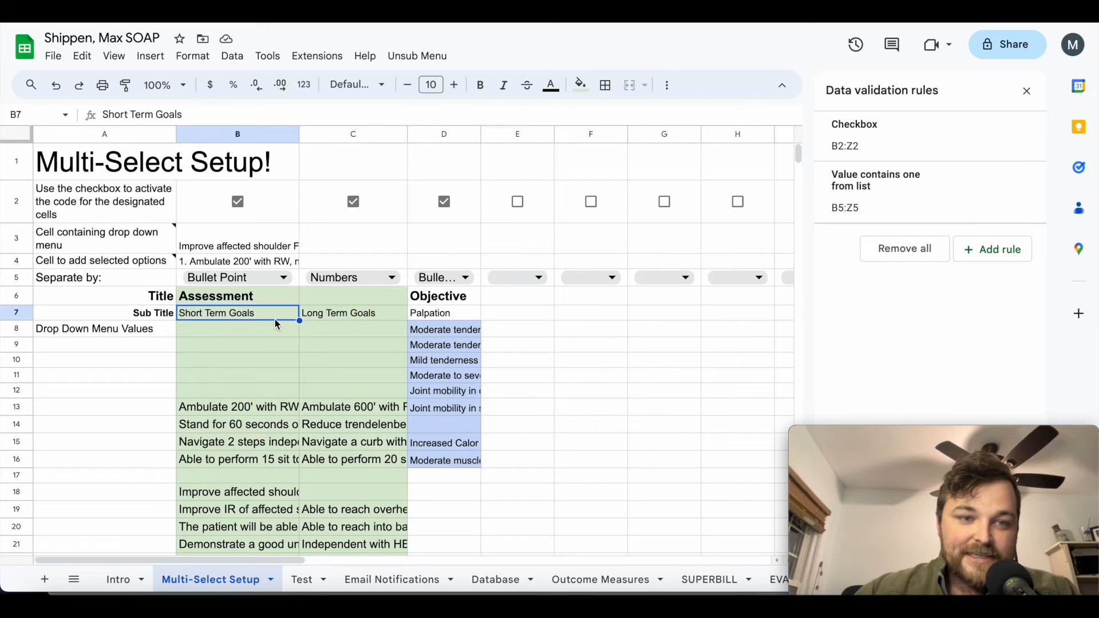
{"action": "left_click", "coordinate": [237, 328]}
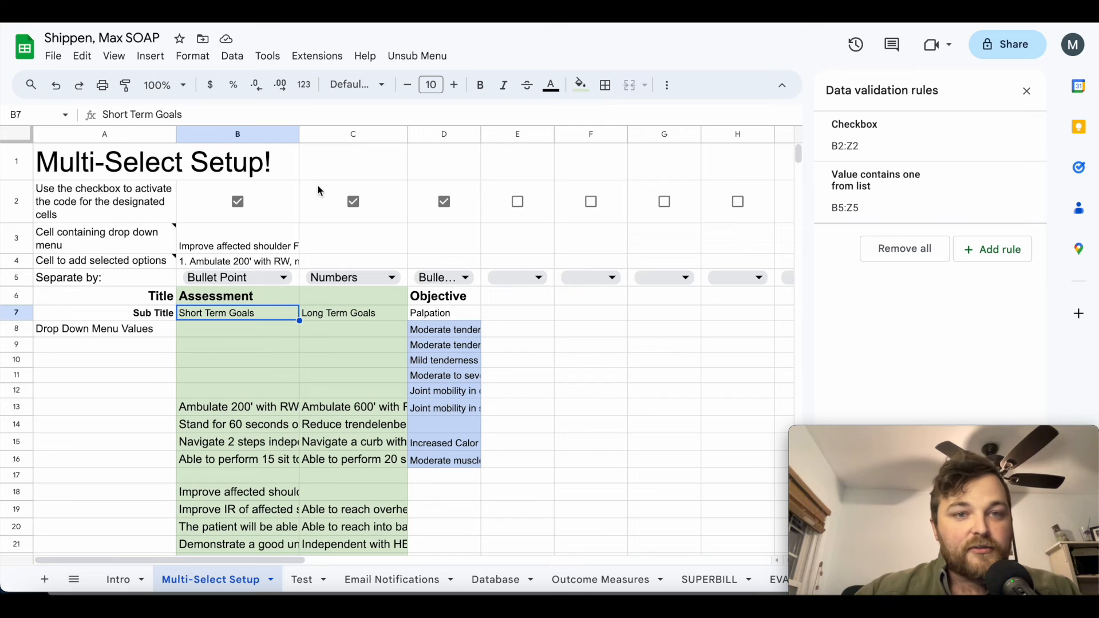
{"action": "mouse_move", "coordinate": [270, 309]}
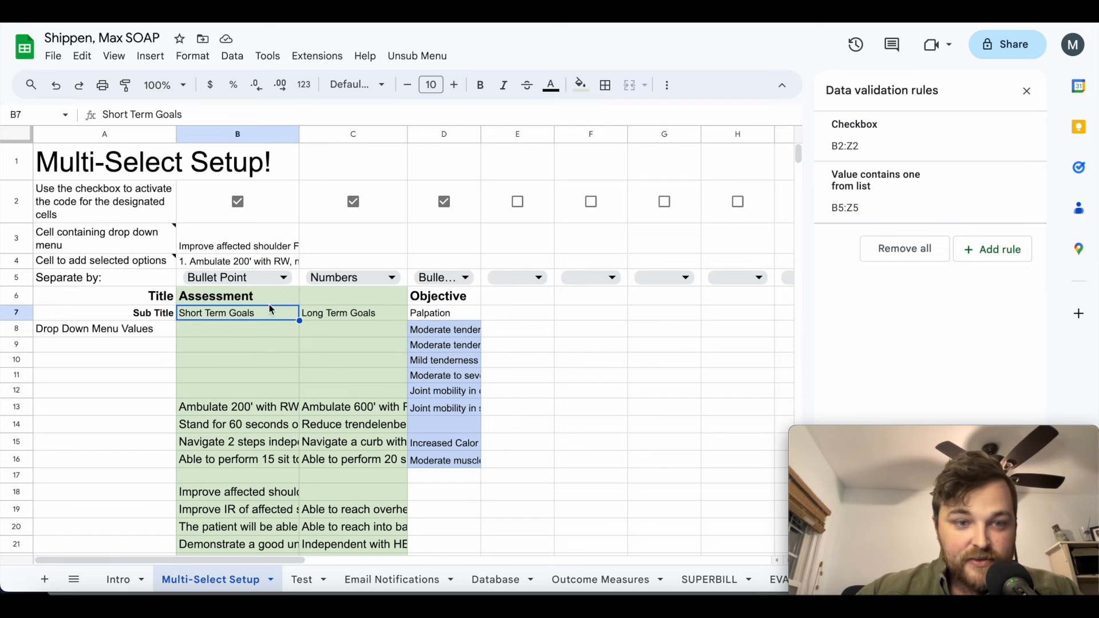
{"action": "mouse_move", "coordinate": [238, 331]}
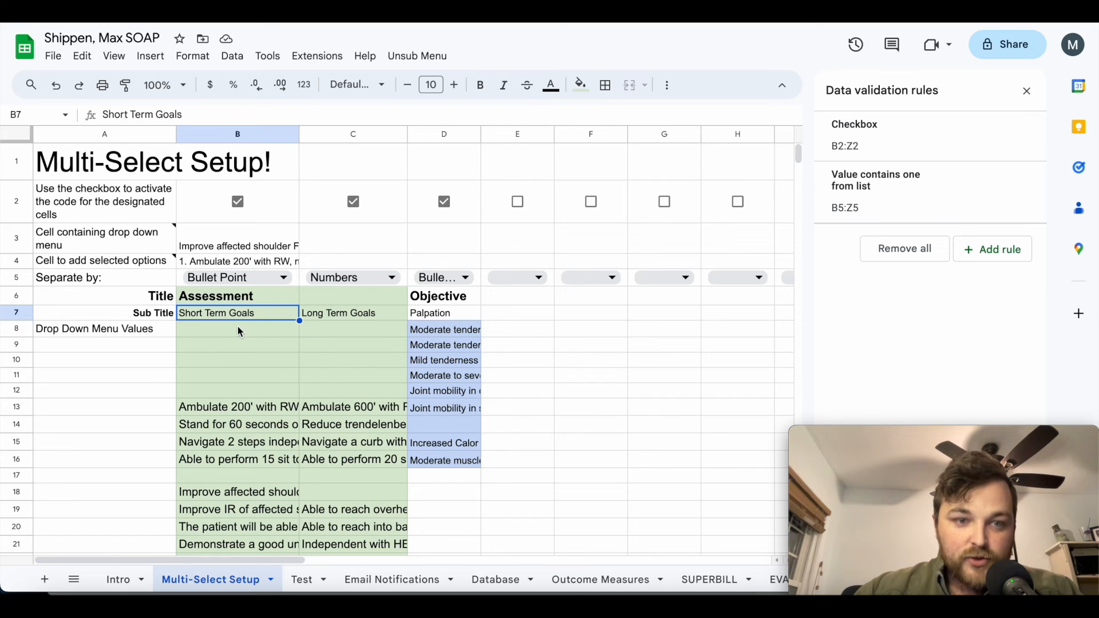
{"action": "mouse_move", "coordinate": [264, 366]}
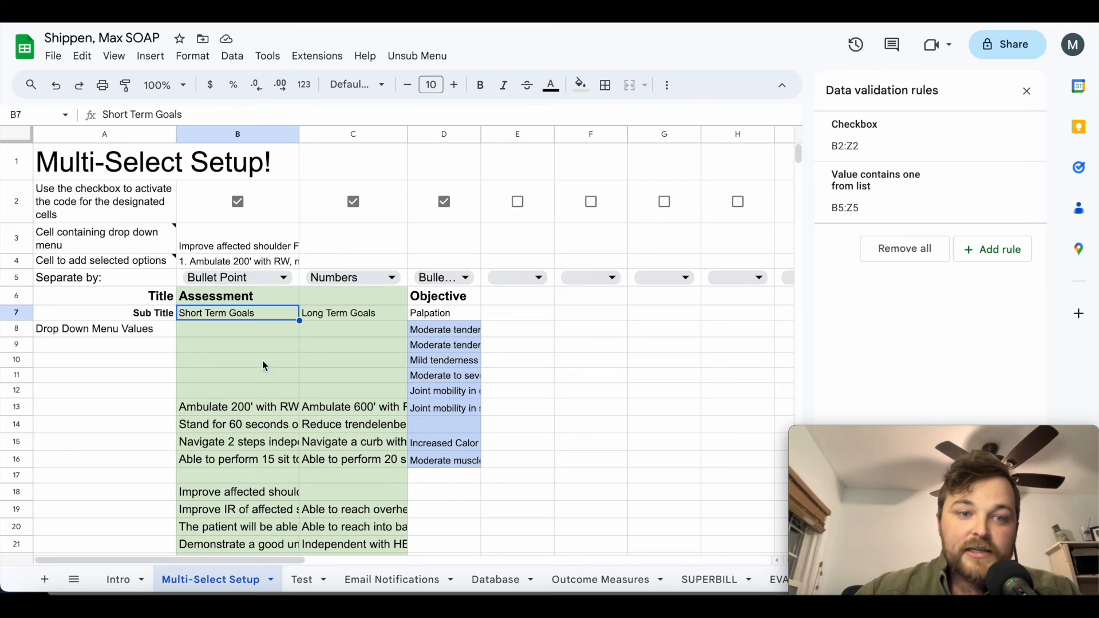
{"action": "mouse_move", "coordinate": [273, 377]}
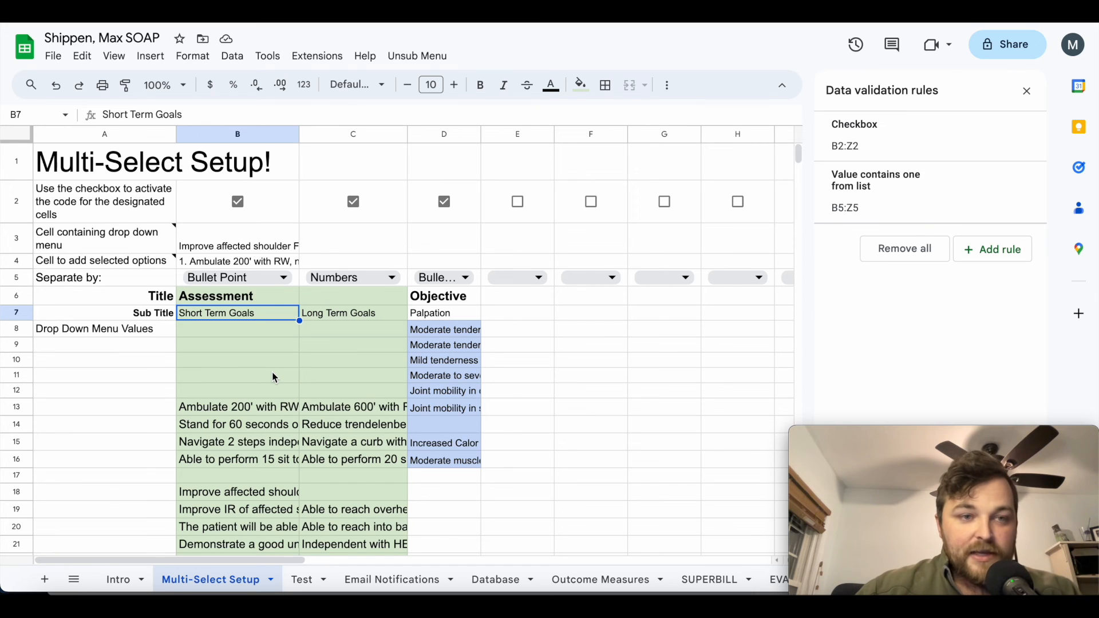
{"action": "mouse_move", "coordinate": [286, 395]}
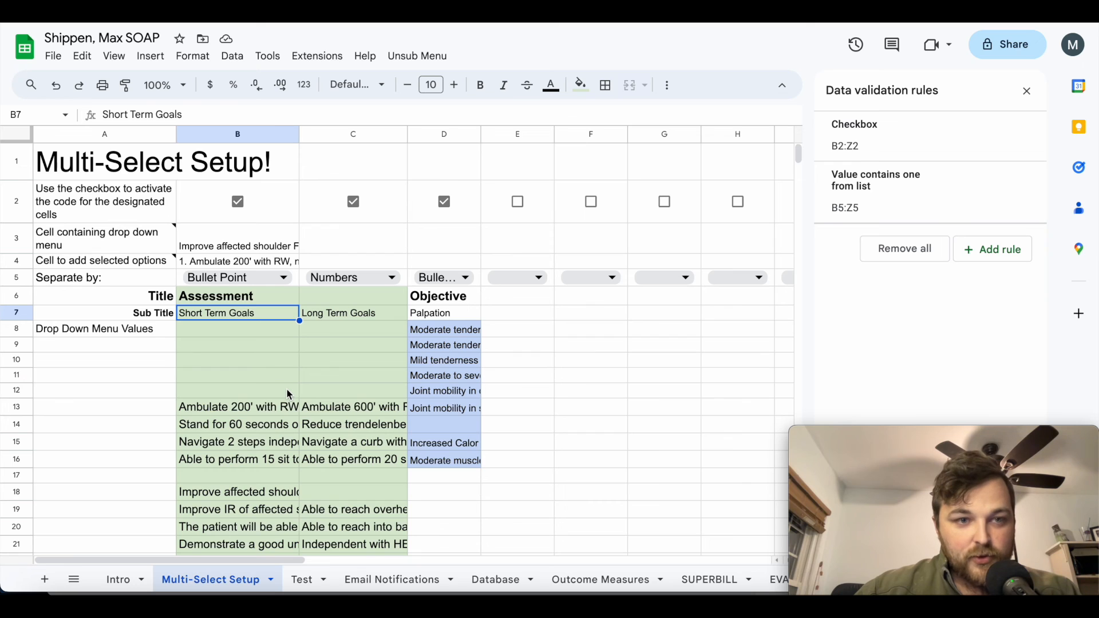
{"action": "mouse_move", "coordinate": [263, 407]}
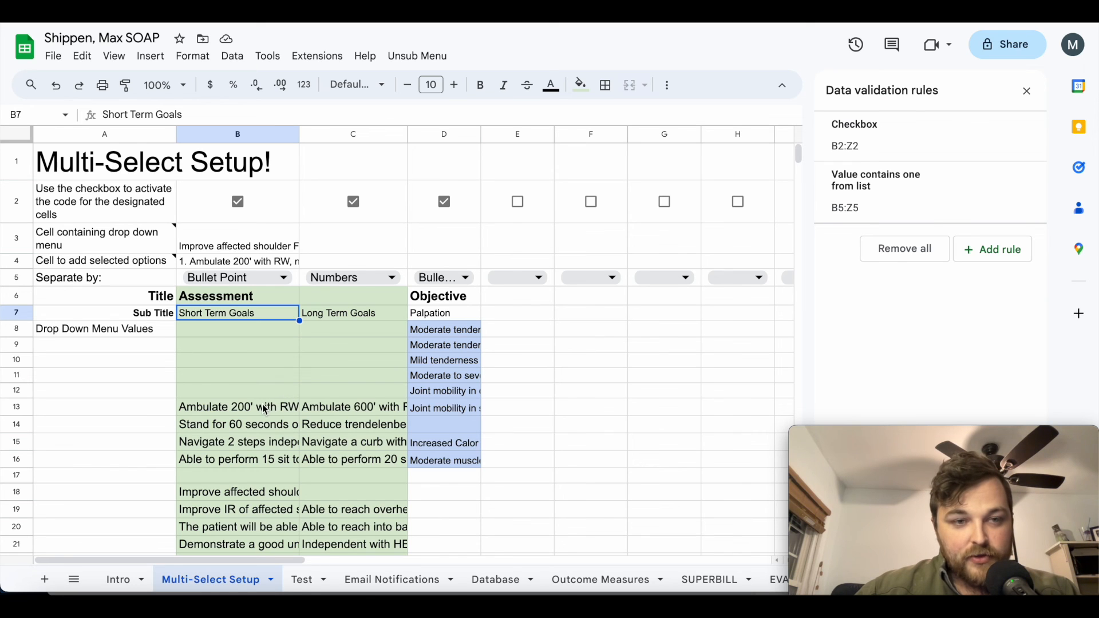
{"action": "mouse_move", "coordinate": [284, 416]}
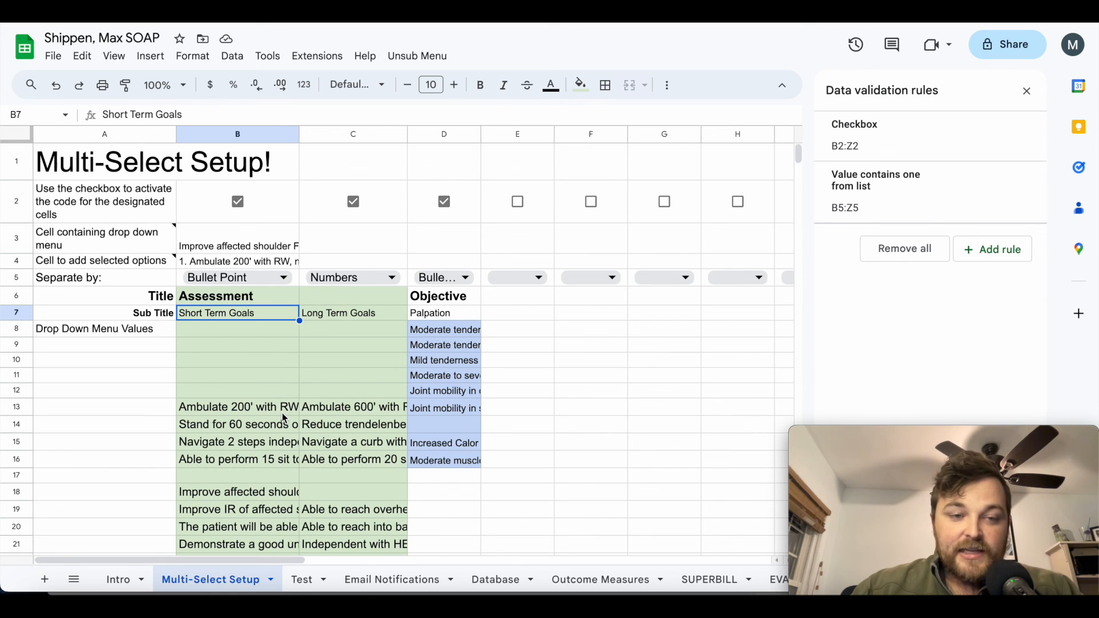